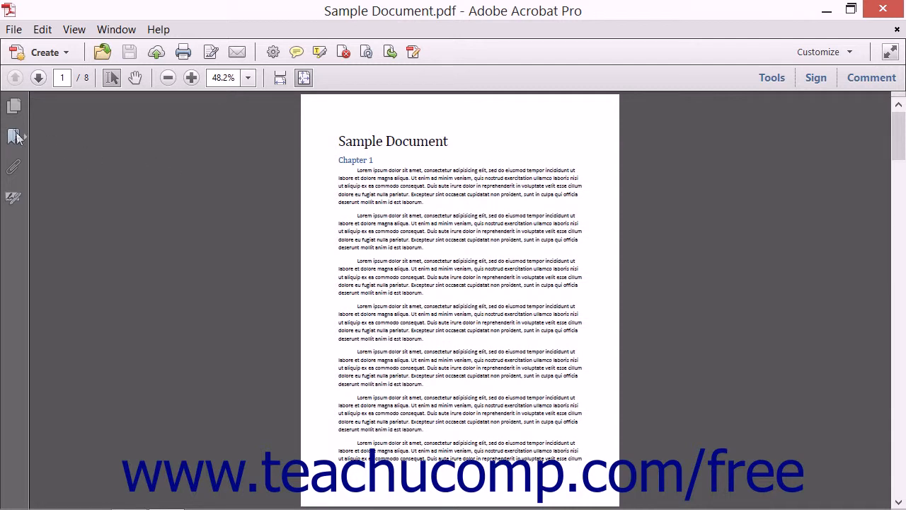
- Show the Page Thumbnails panel for Sample Document.pdf
click(12, 105)
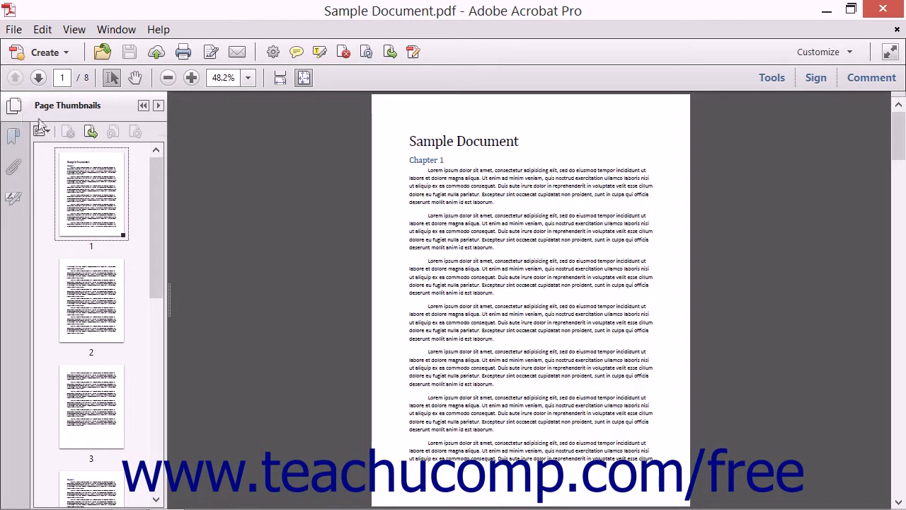
- Reveal the page thumbnail Options menu with its Insert Pages commands
click(41, 132)
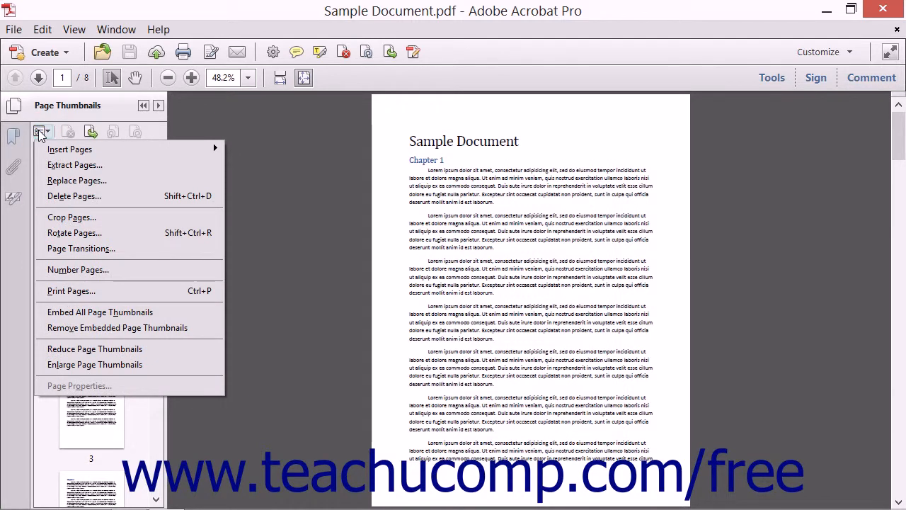
mouse_move(70, 149)
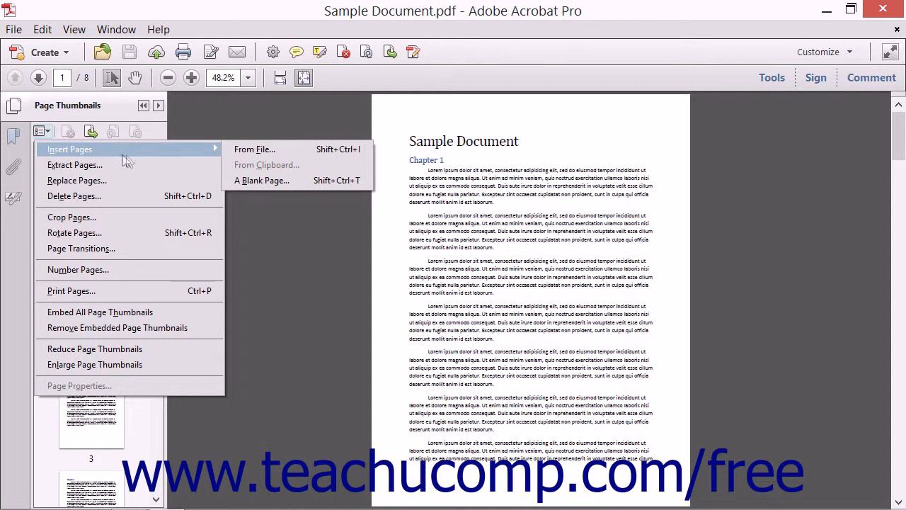
mouse_move(254, 150)
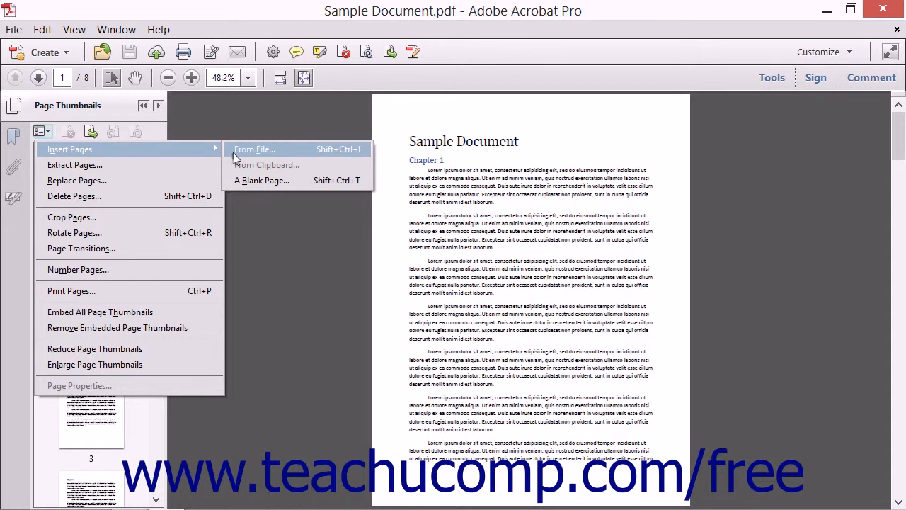
mouse_move(266, 164)
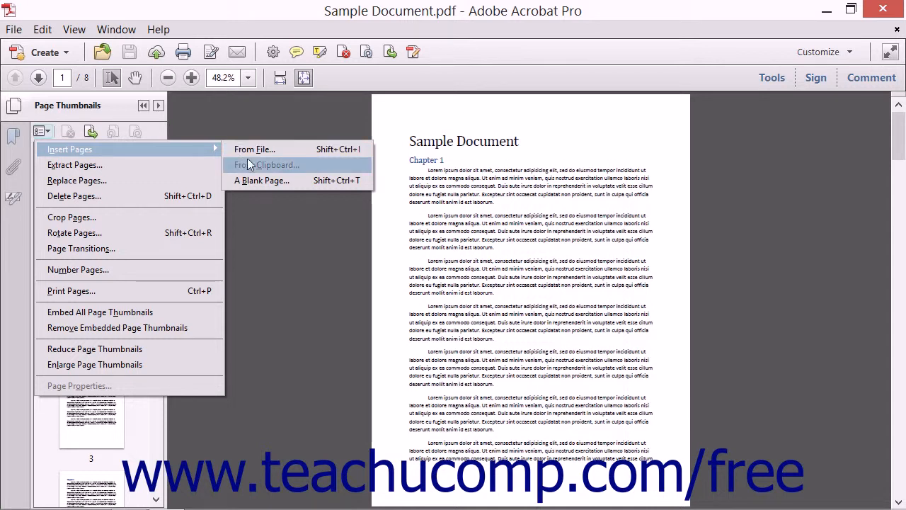
mouse_move(275, 180)
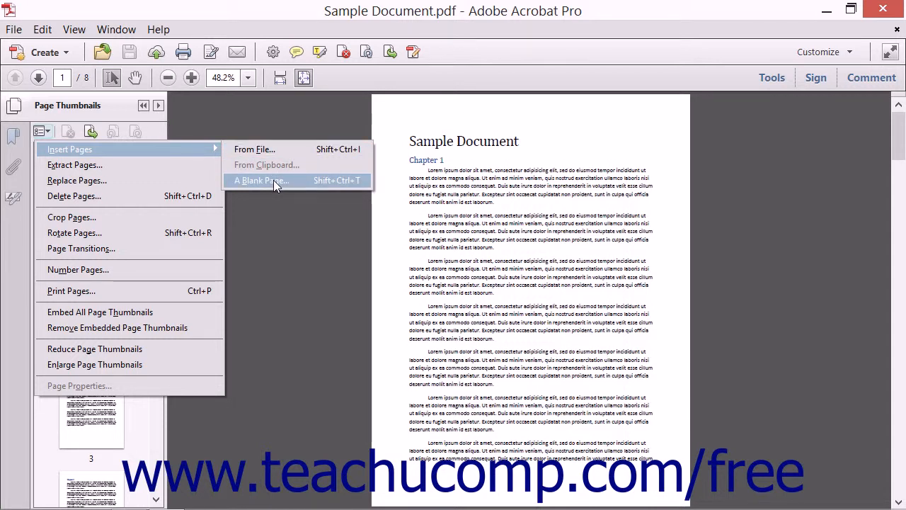
mouse_move(266, 164)
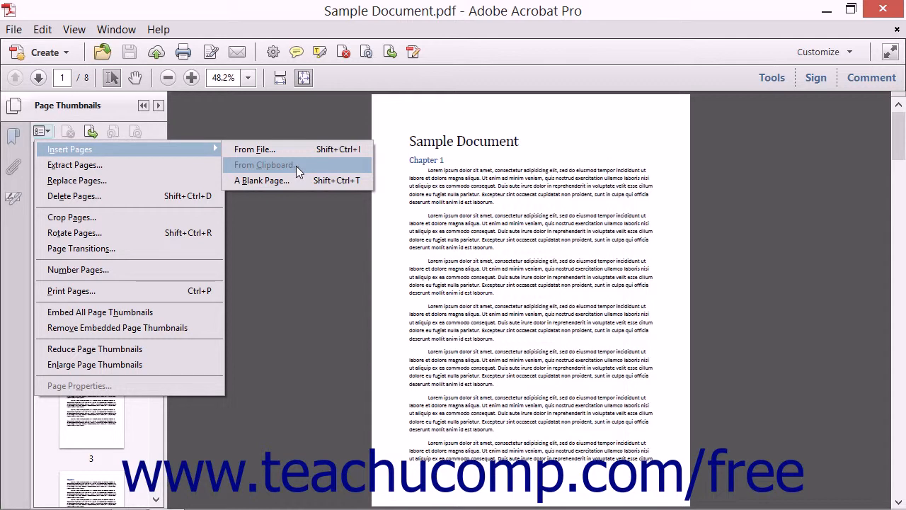
mouse_move(255, 148)
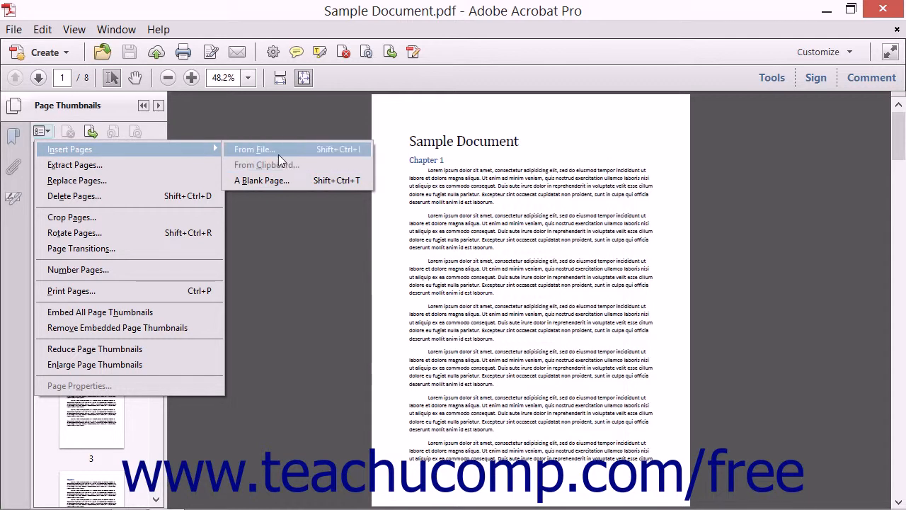
- Pick Sample.pdf from the Documents folder as the source of pages to insert
click(255, 149)
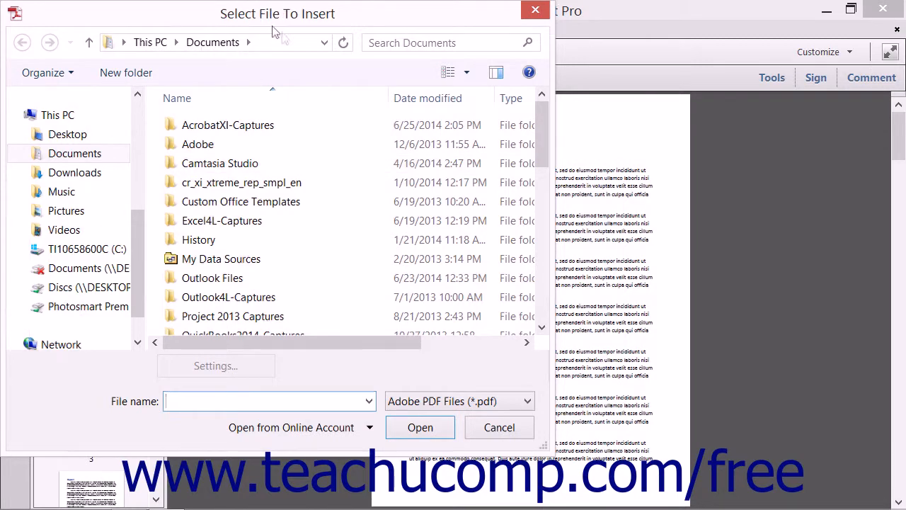
click(226, 124)
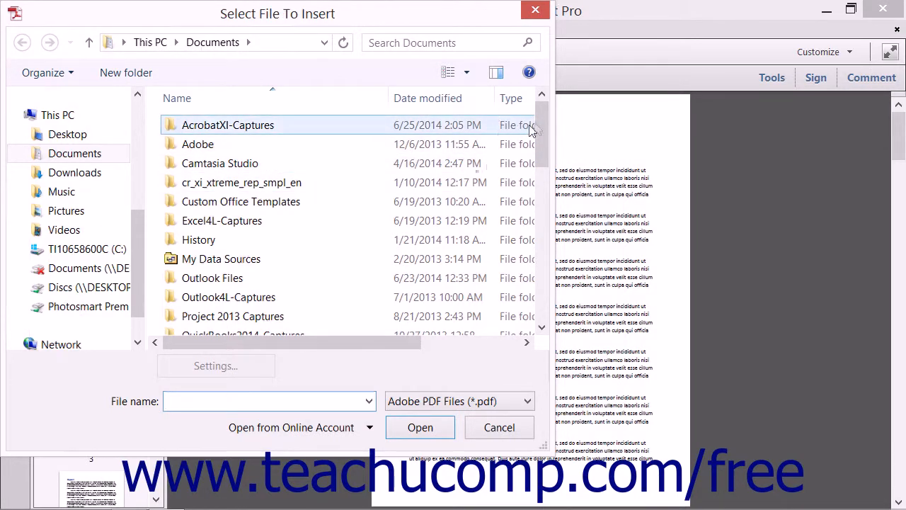
scroll(down, 3)
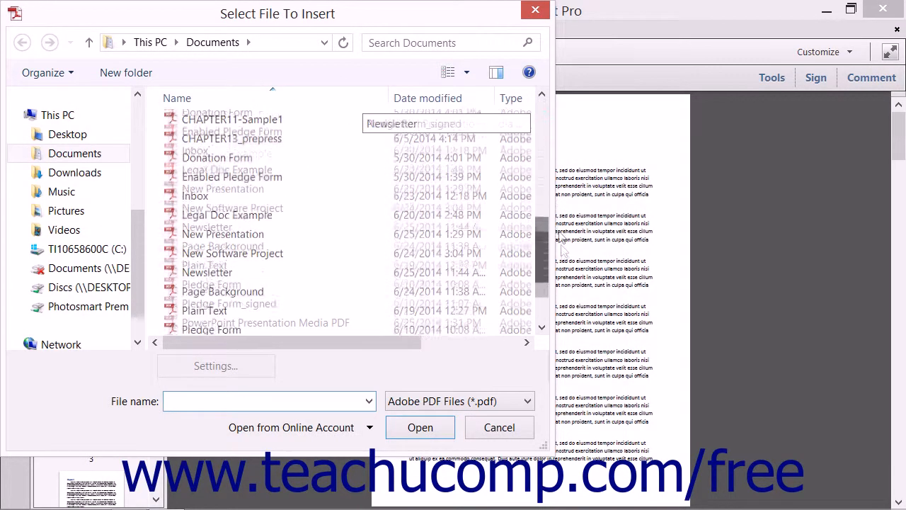
scroll(down, 3)
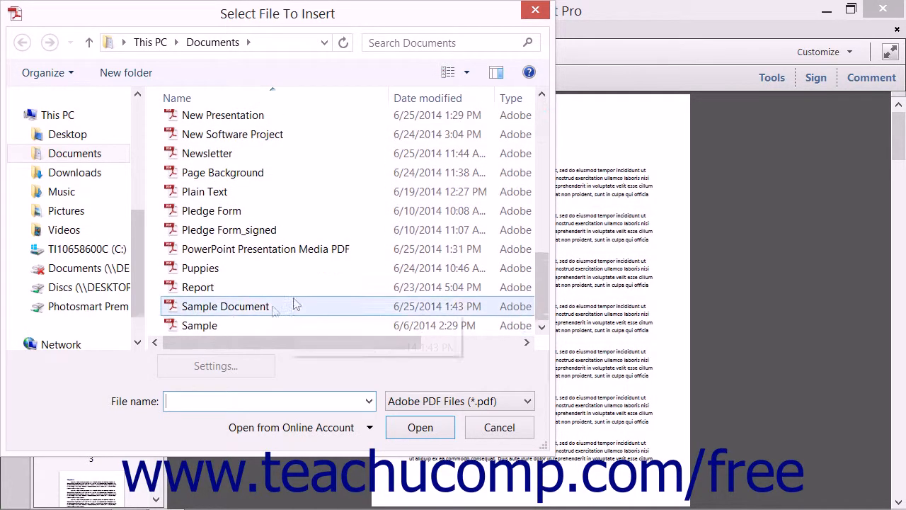
click(199, 324)
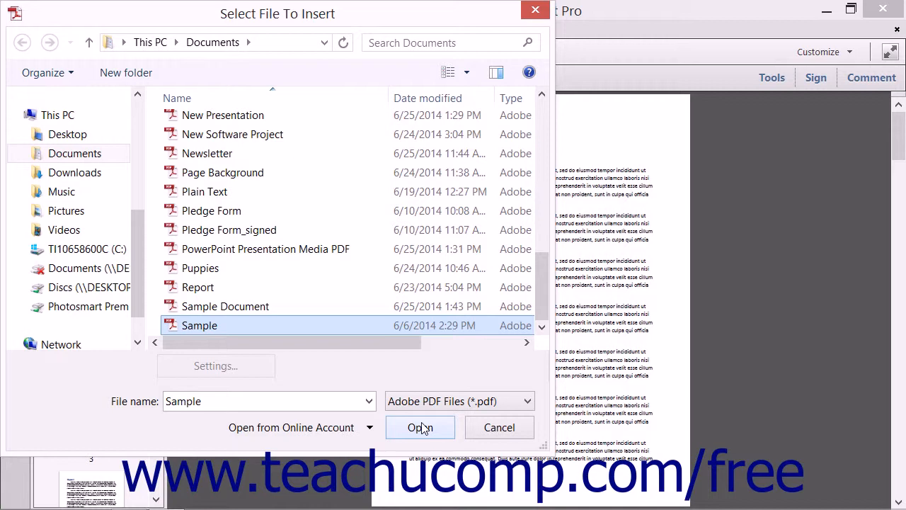
click(419, 427)
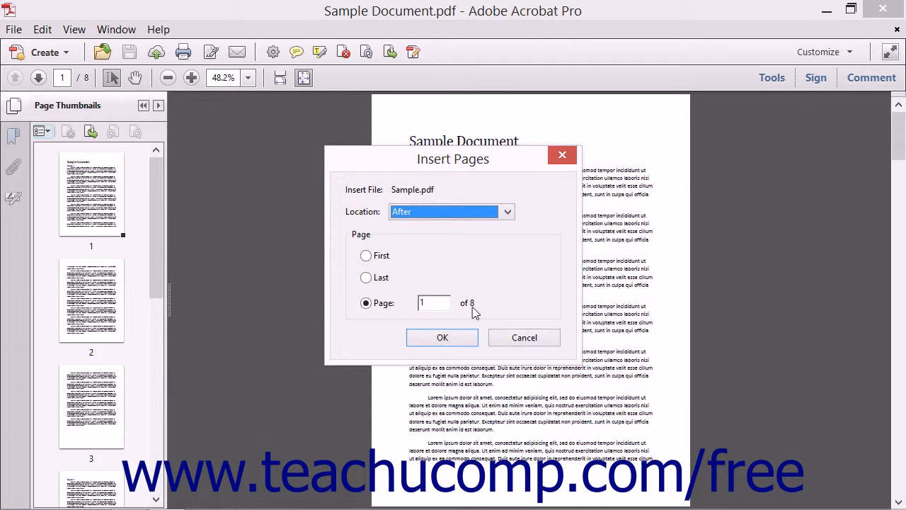
- Set Location to Before the First page and confirm, inserting Sample.pdf's pages to reach 9 pages
click(461, 161)
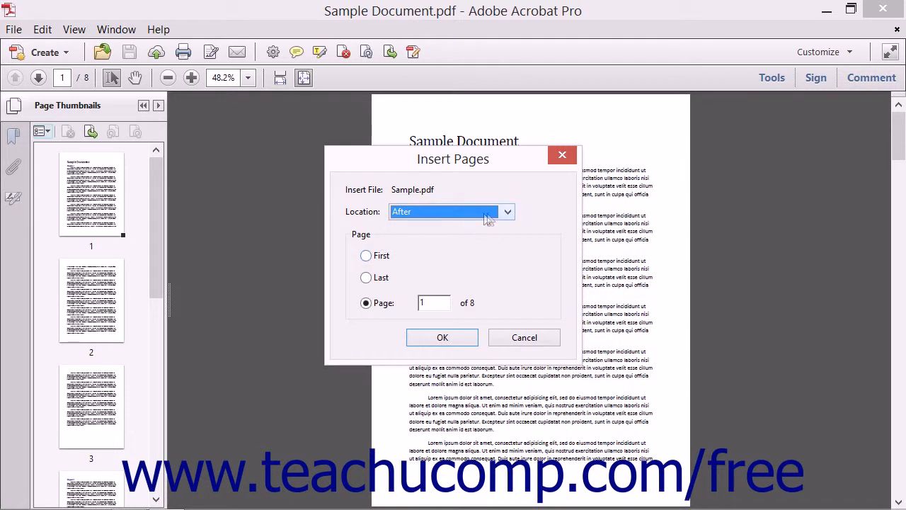
click(507, 211)
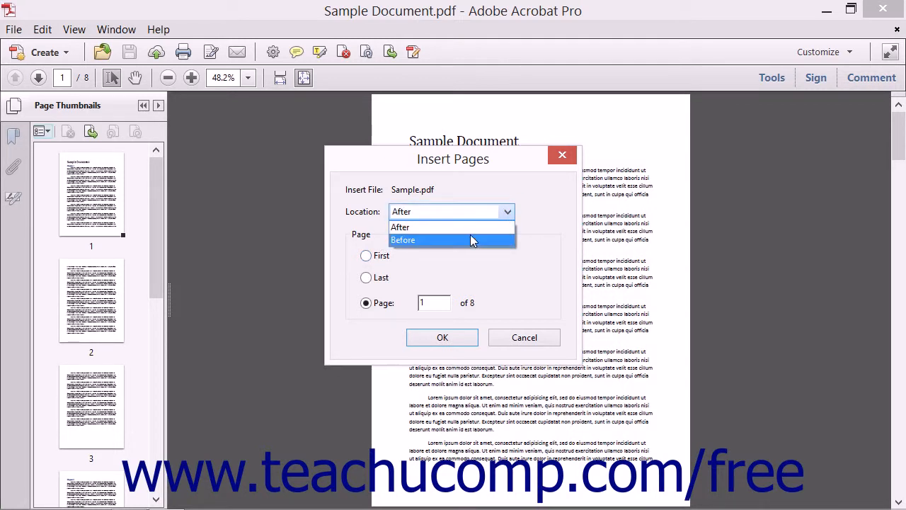
click(402, 239)
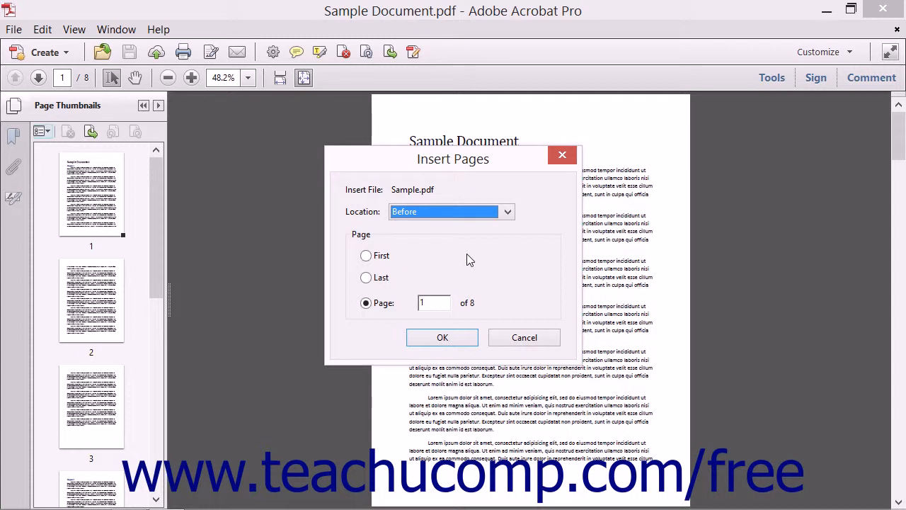
mouse_move(422, 269)
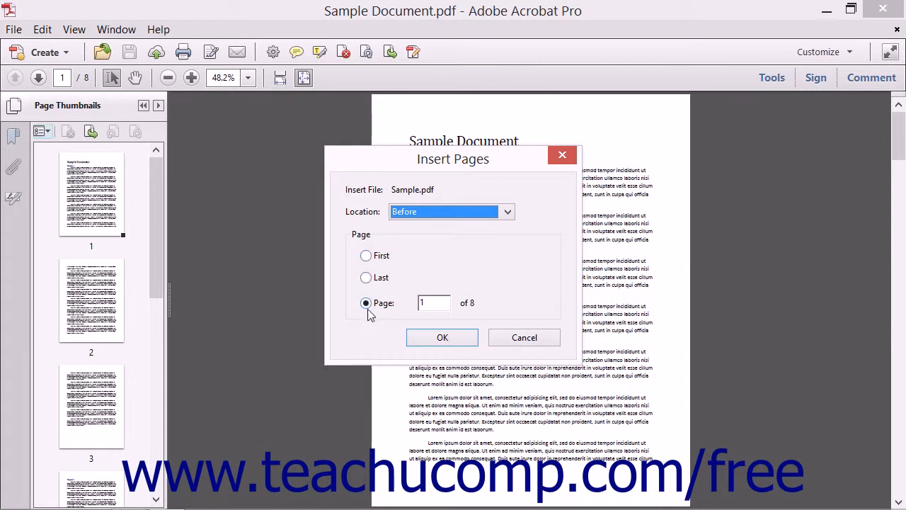
click(365, 303)
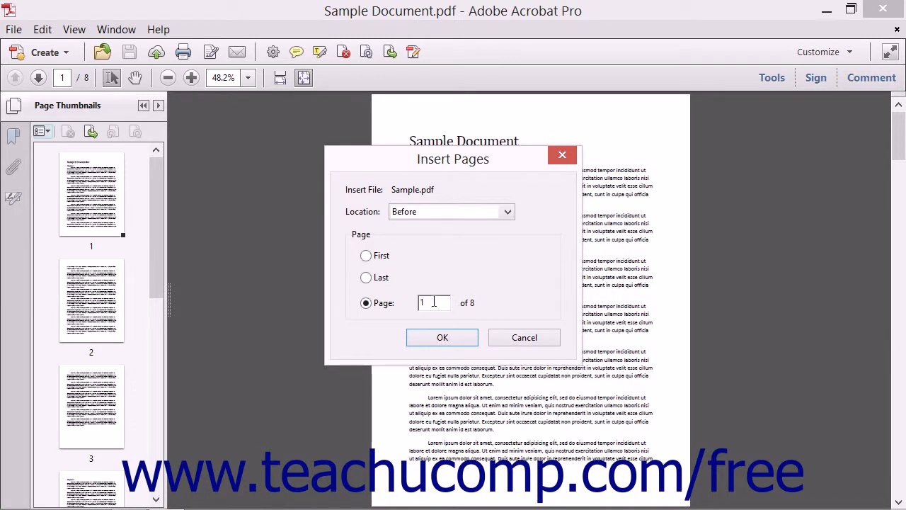
click(365, 255)
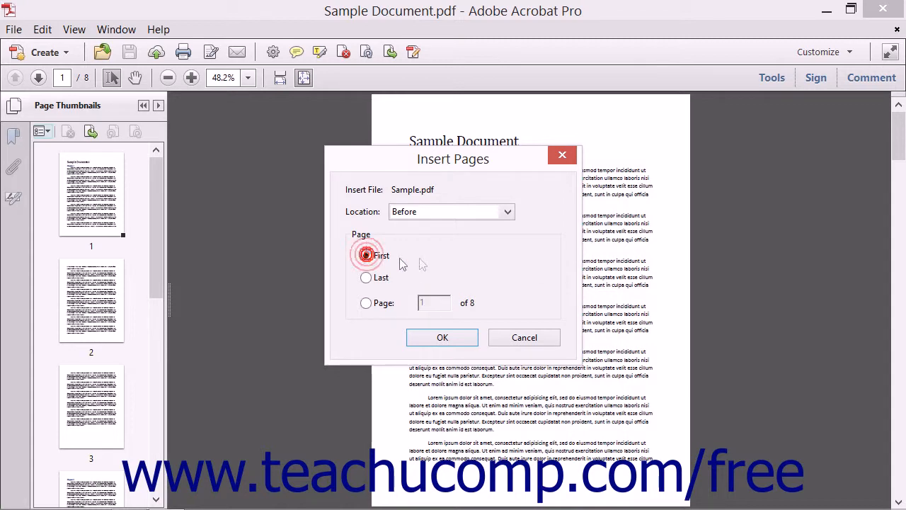
click(366, 254)
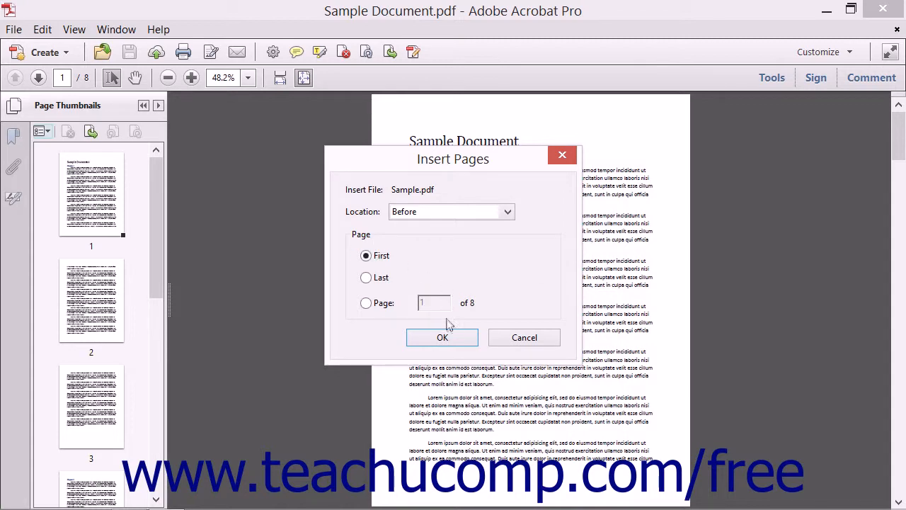
click(442, 337)
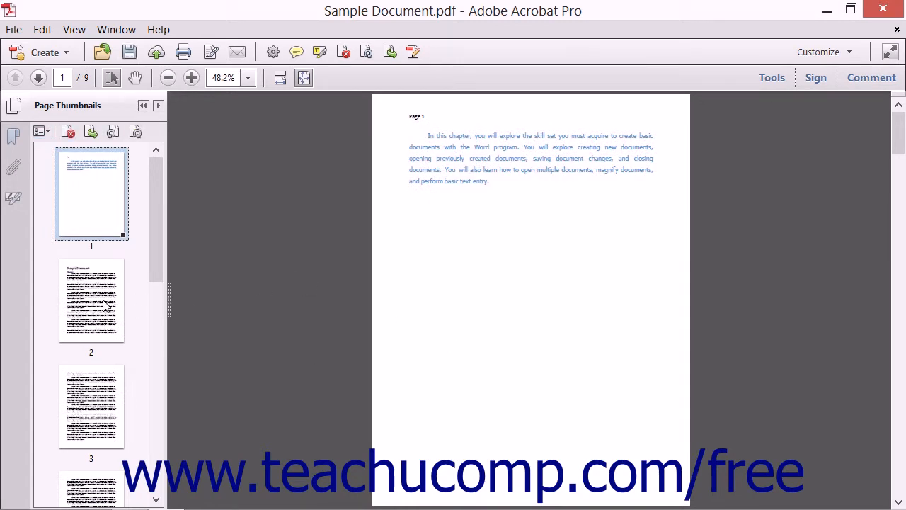
click(90, 301)
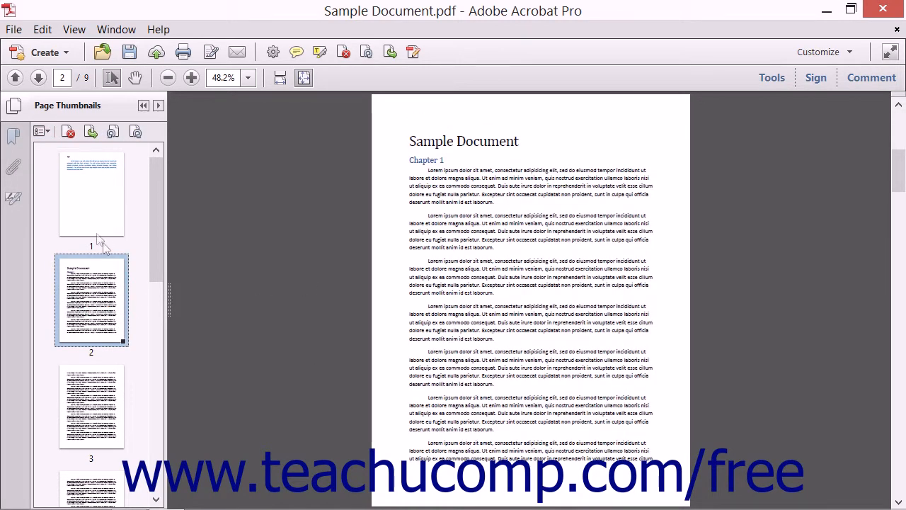
click(90, 196)
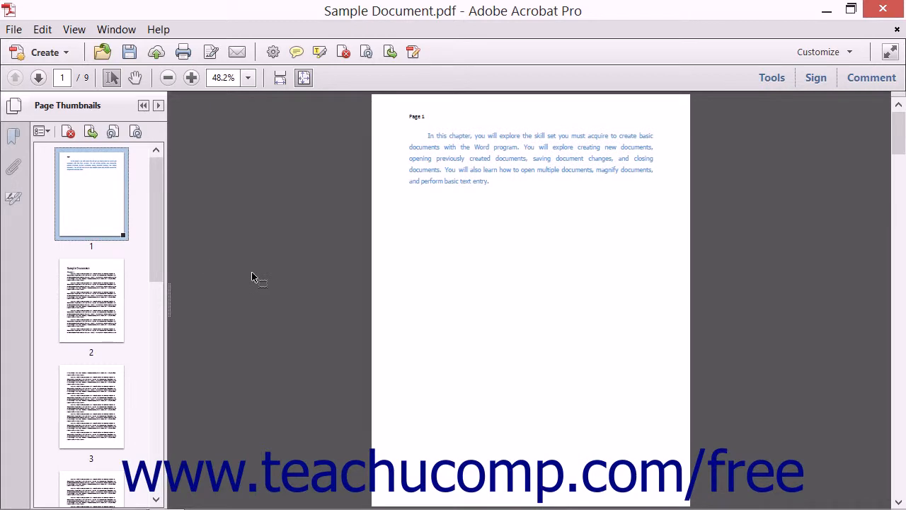